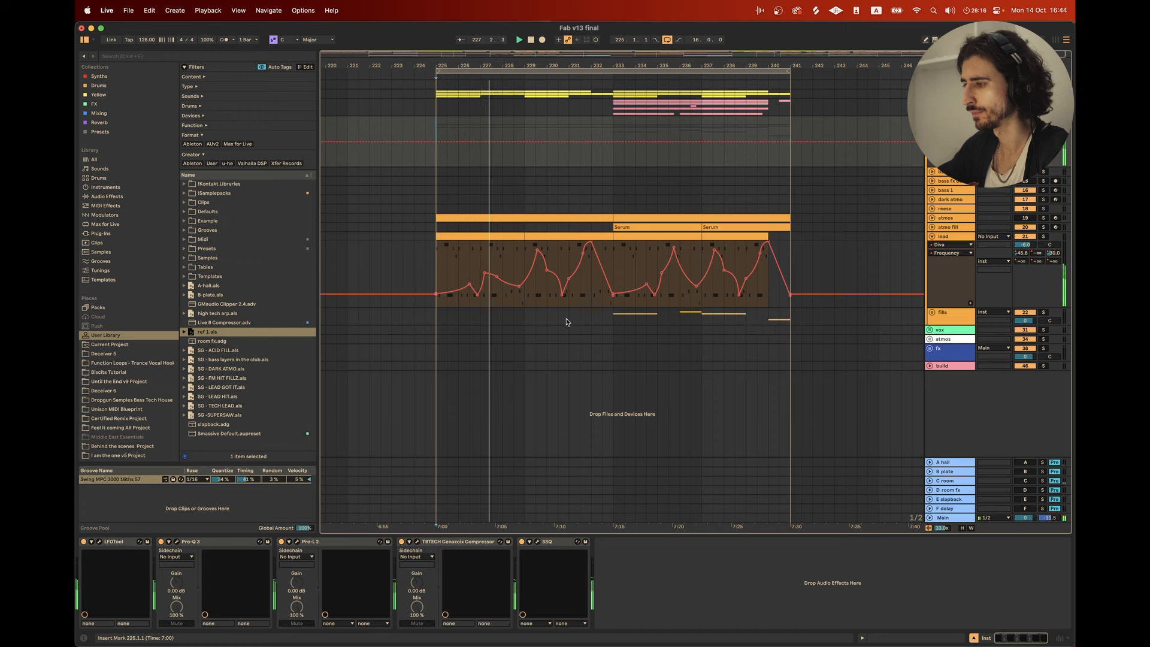
Switch from the Live arrangement with the lead filter automation to the Keynote slides
left_click(717, 222)
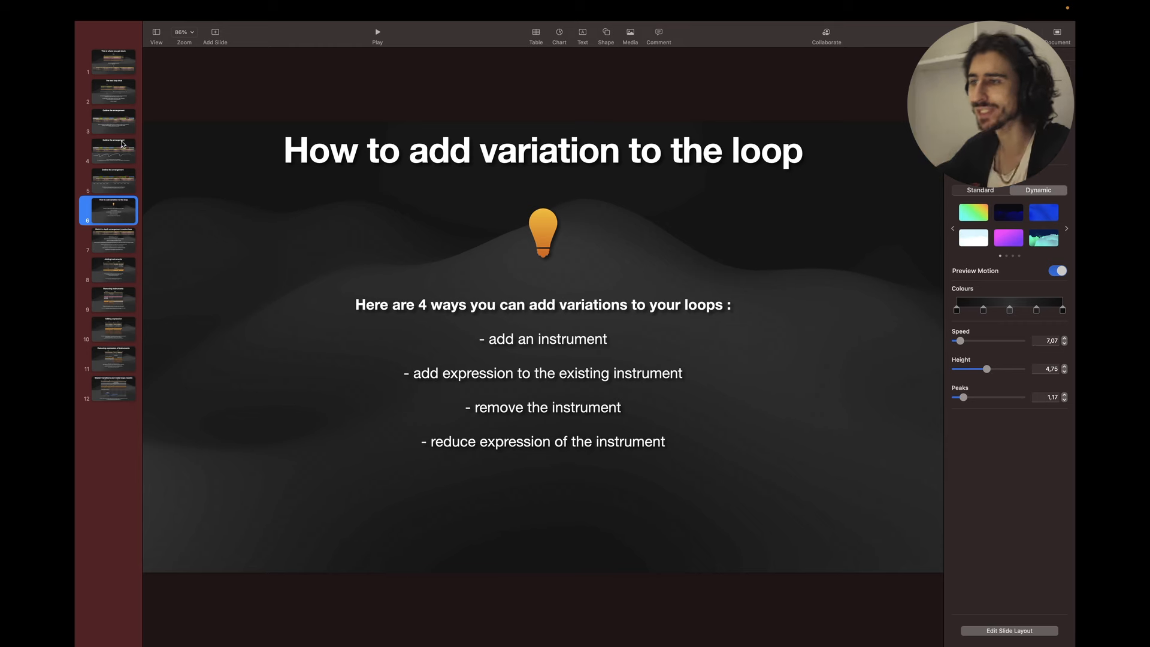
Navigate to the 'Outline the arrangement' slides breaking the reference track into 16-bar loops
left_click(113, 121)
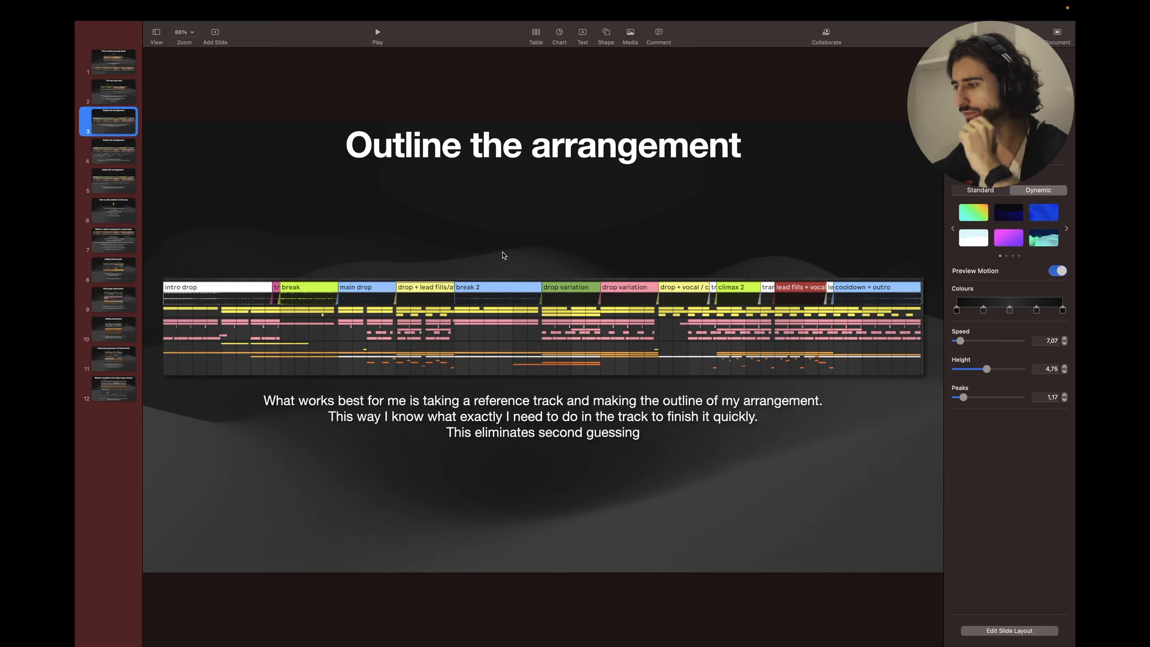
mouse_move(384, 276)
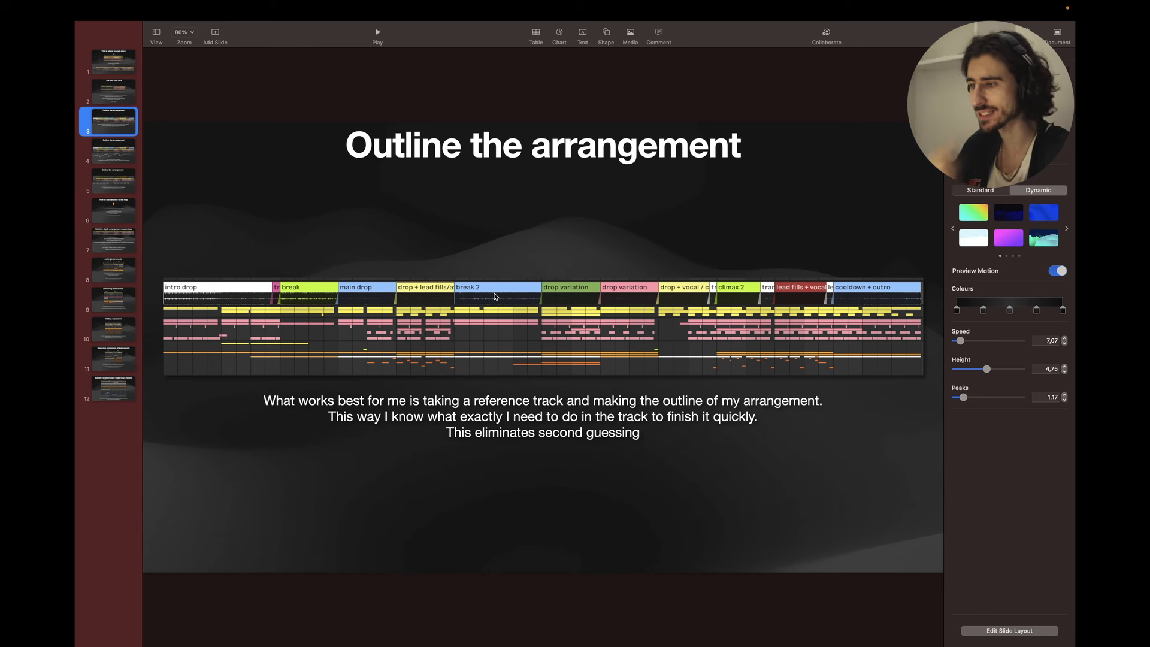
left_click(113, 152)
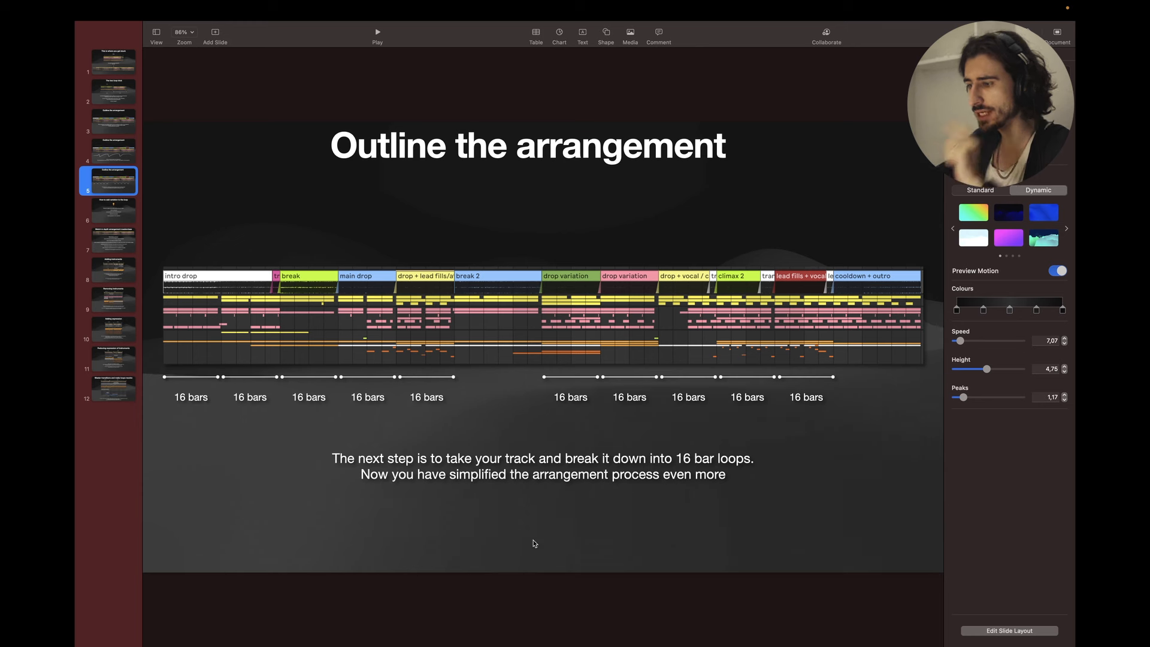
mouse_move(197, 462)
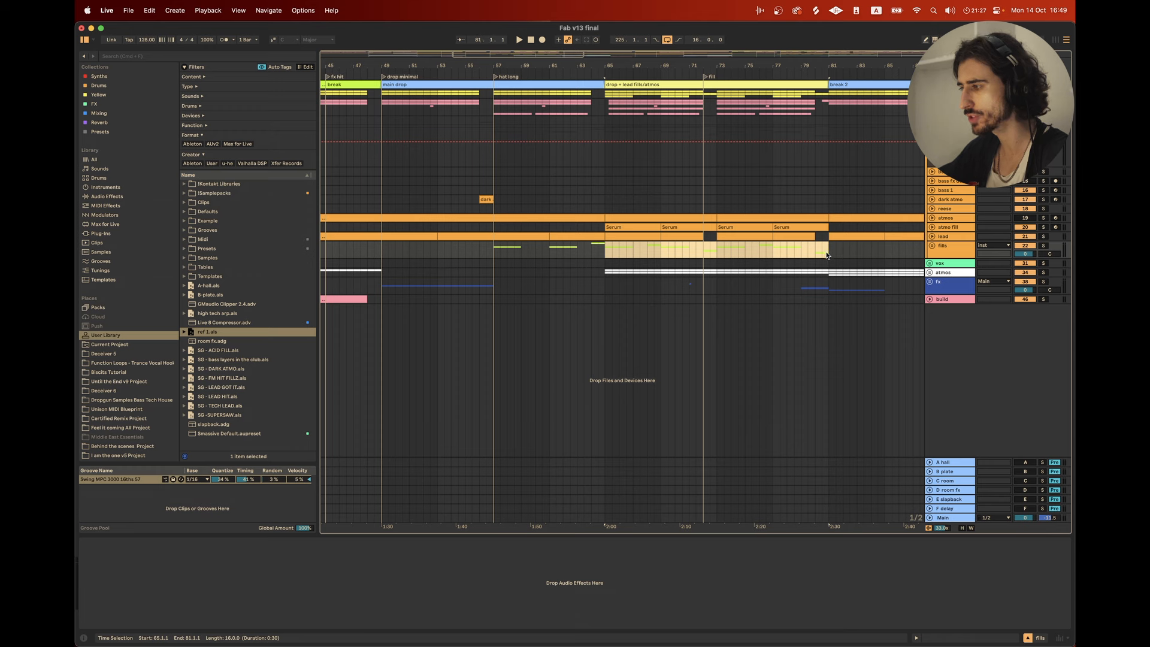
left_click(493, 252)
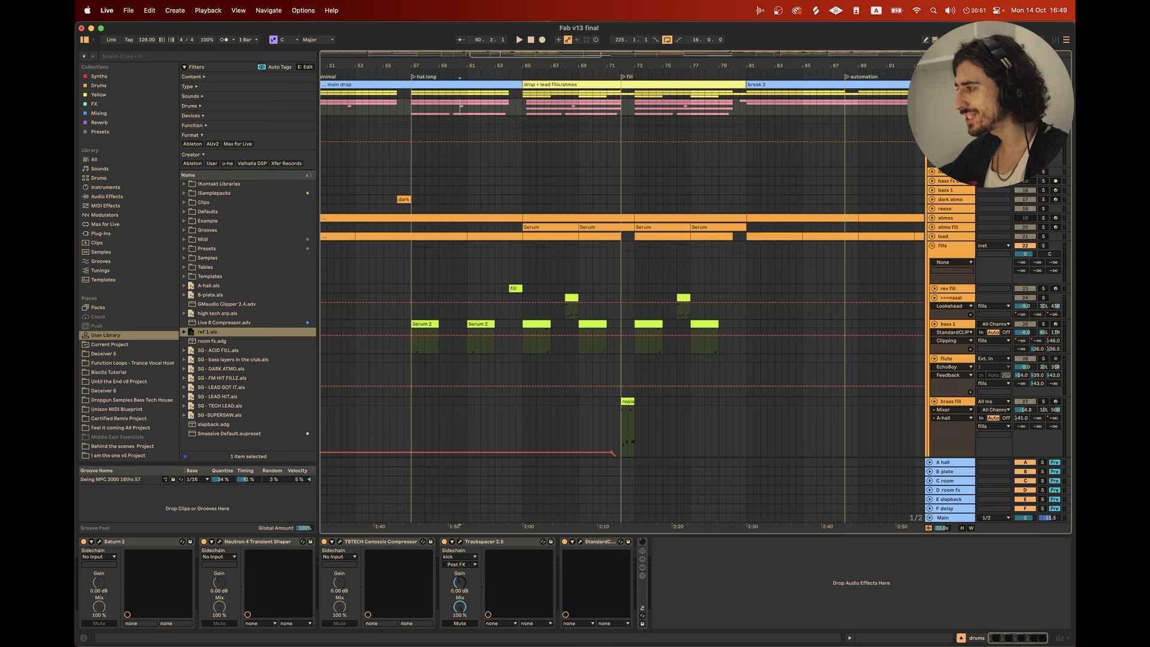
left_click(465, 96)
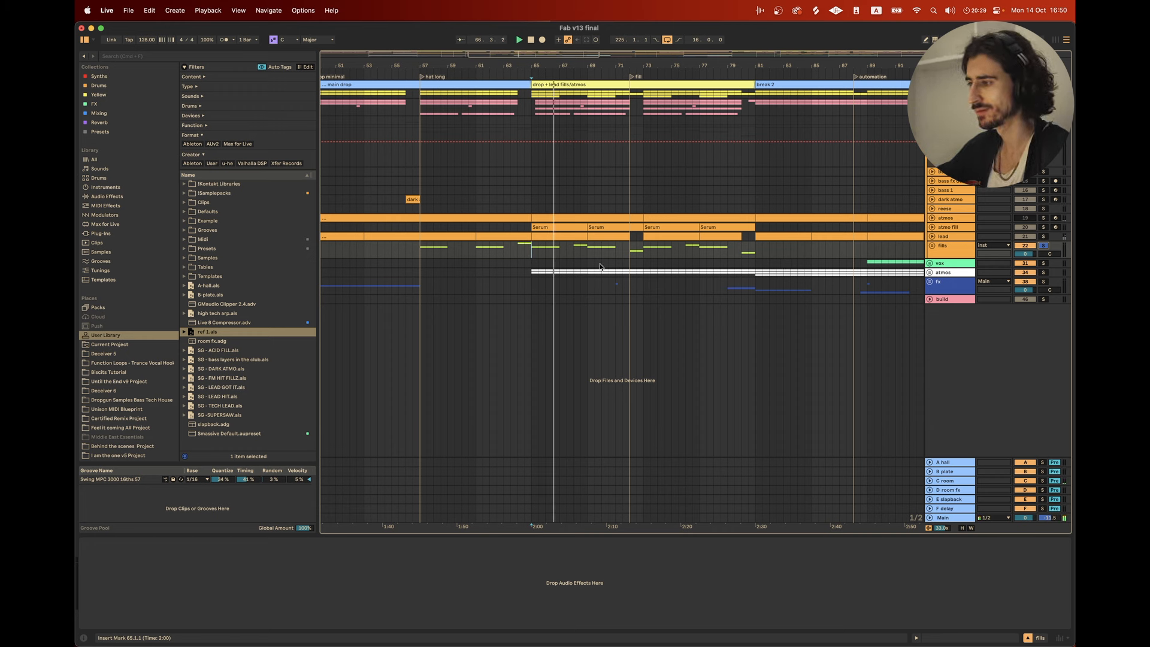
left_click(577, 254)
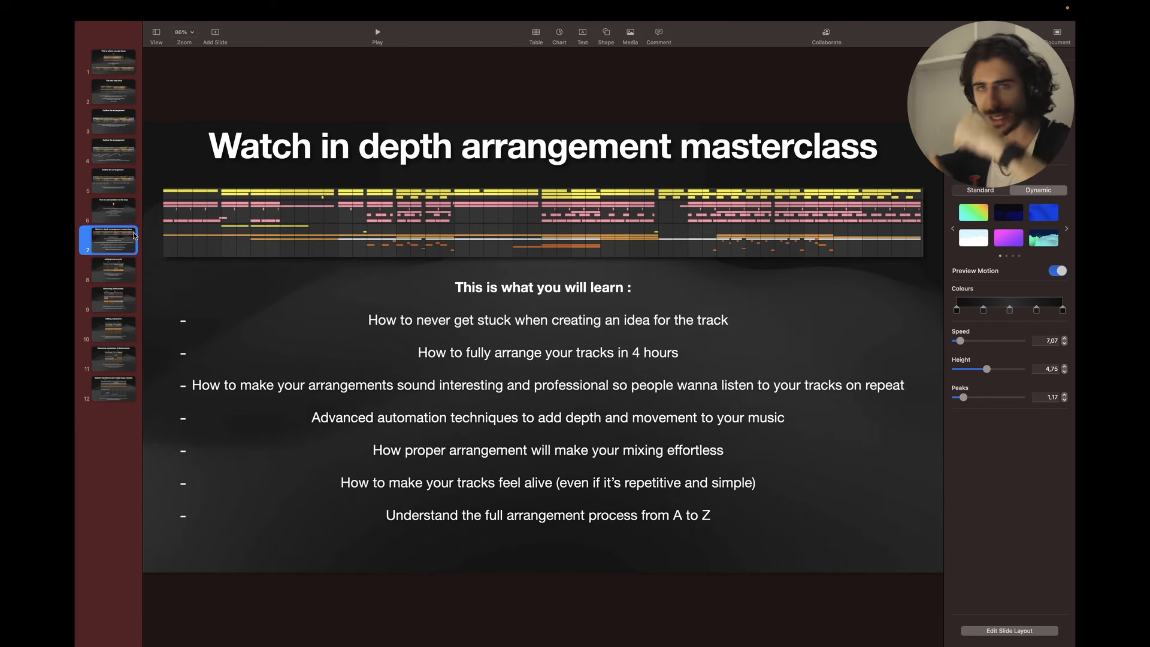
Show slide 9, 'Removing instruments', about closing filters and dropping drums at a break
left_click(113, 299)
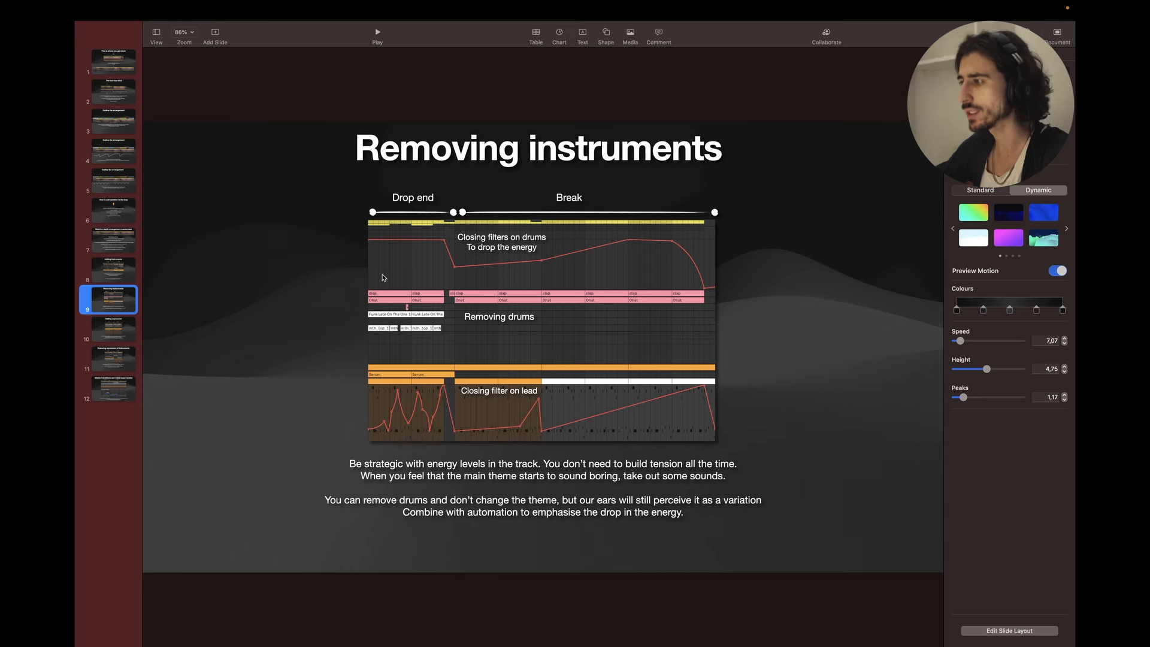
mouse_move(834, 263)
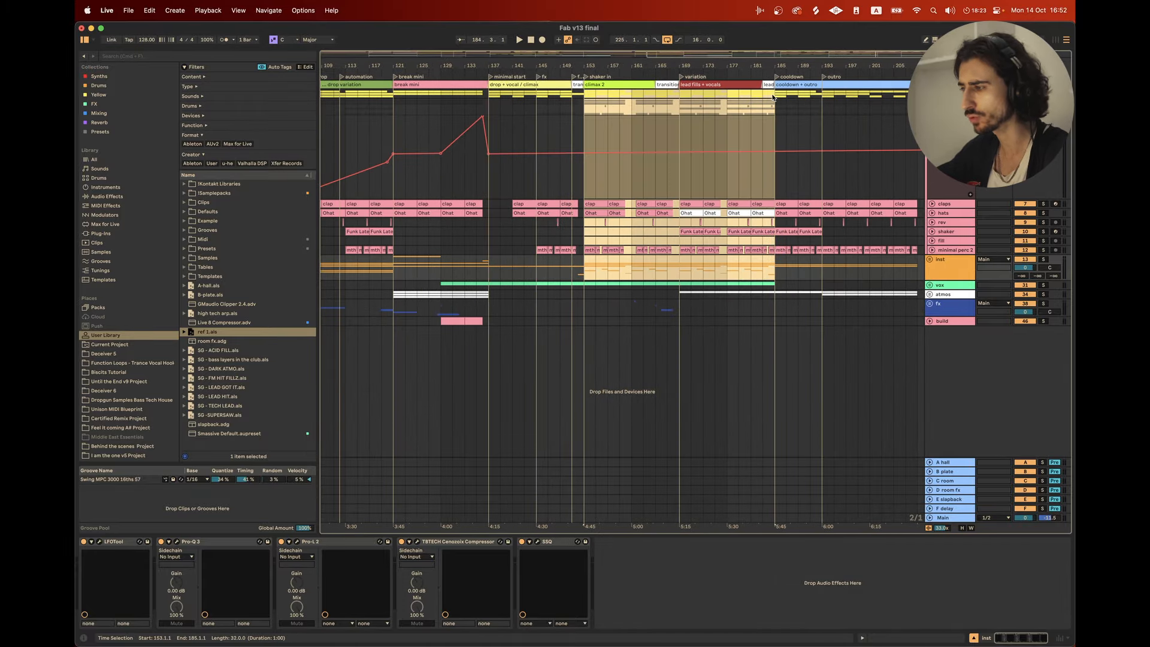
left_click(711, 231)
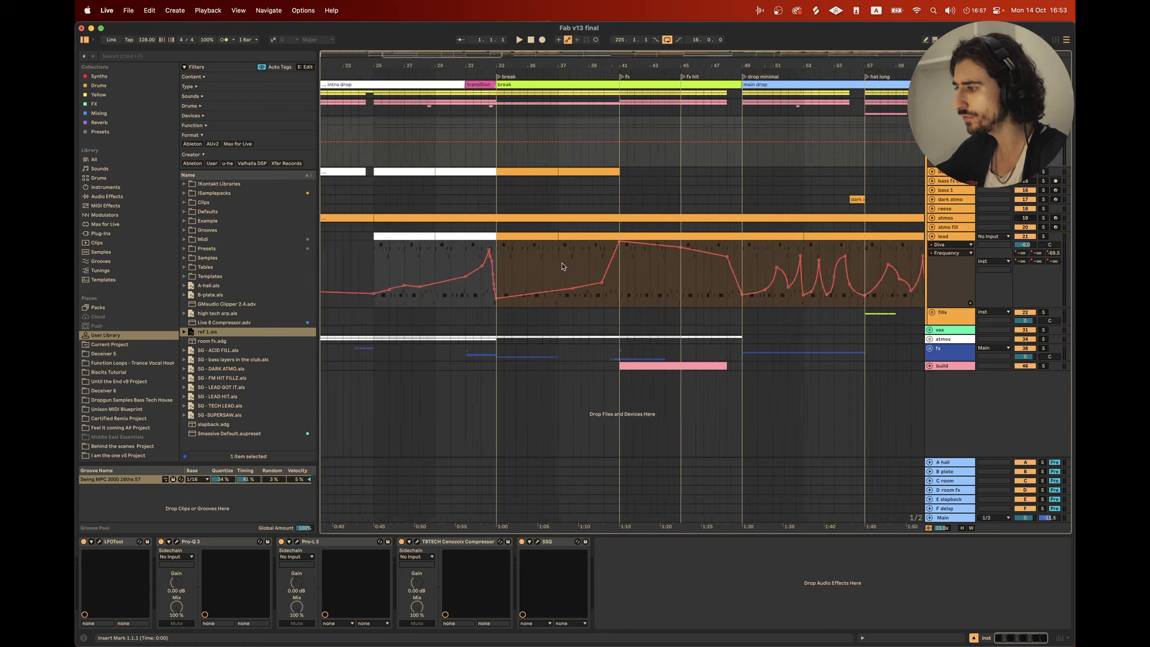
scroll("right", 3)
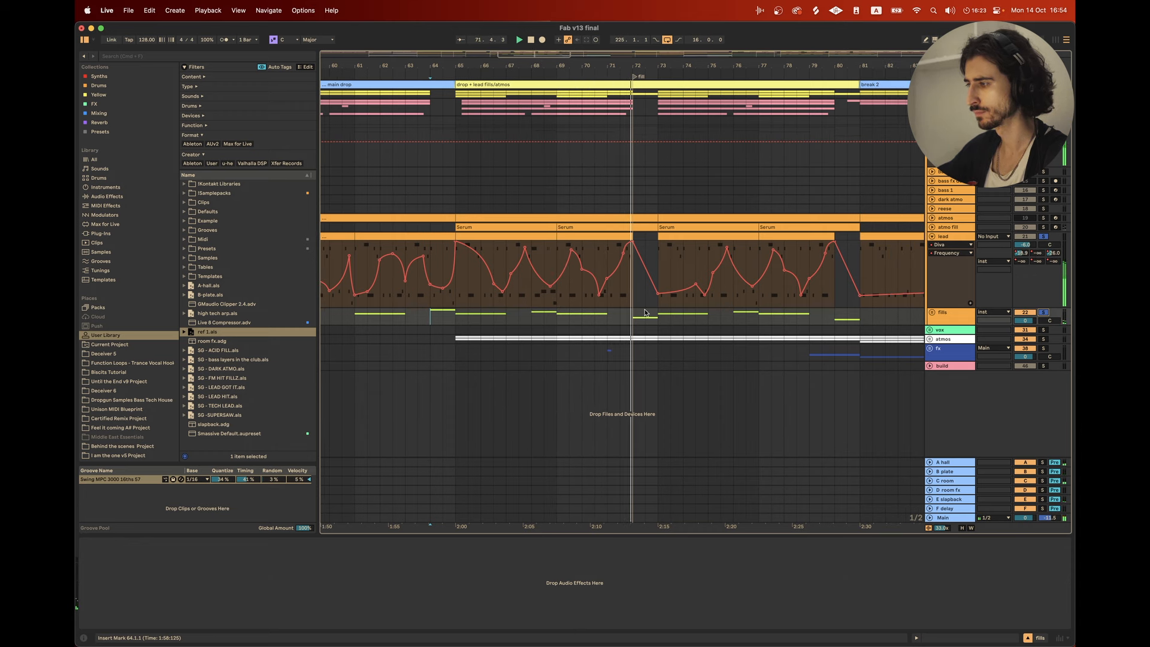
left_click(531, 39)
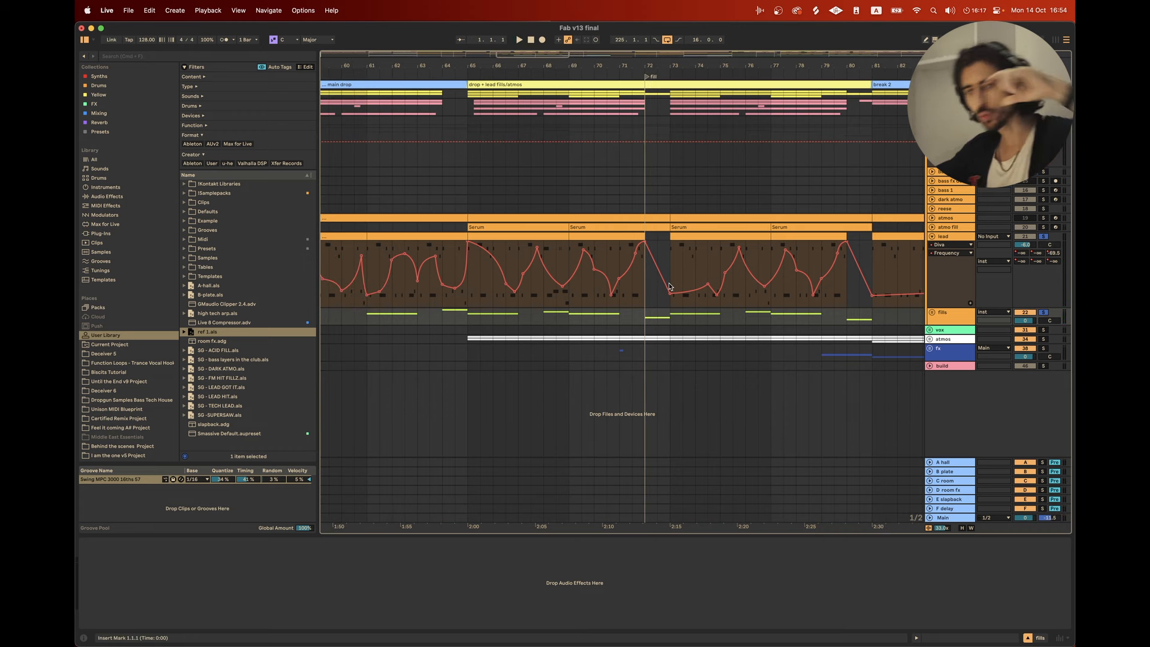
scroll("left", 3)
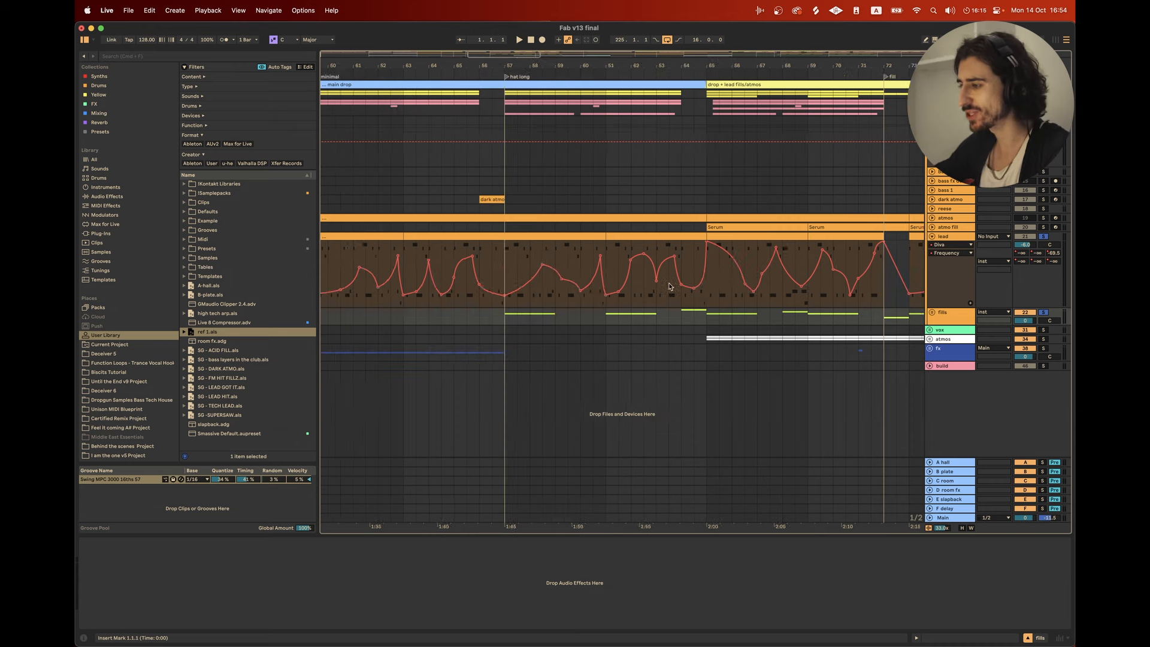
scroll("left", 3)
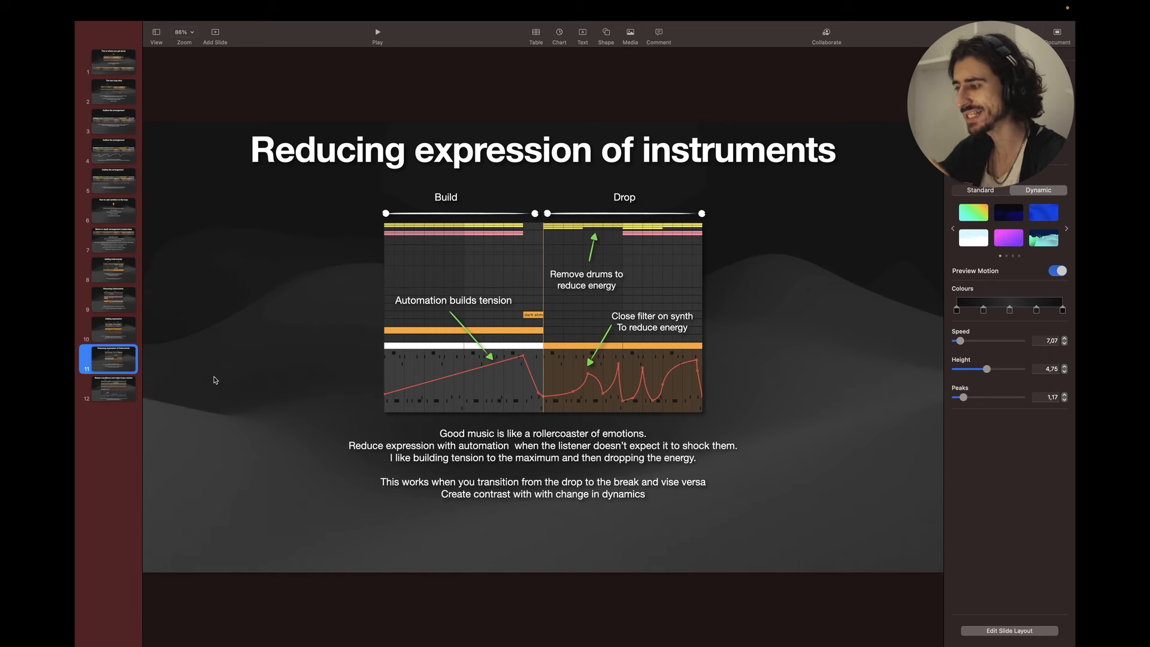
mouse_move(221, 281)
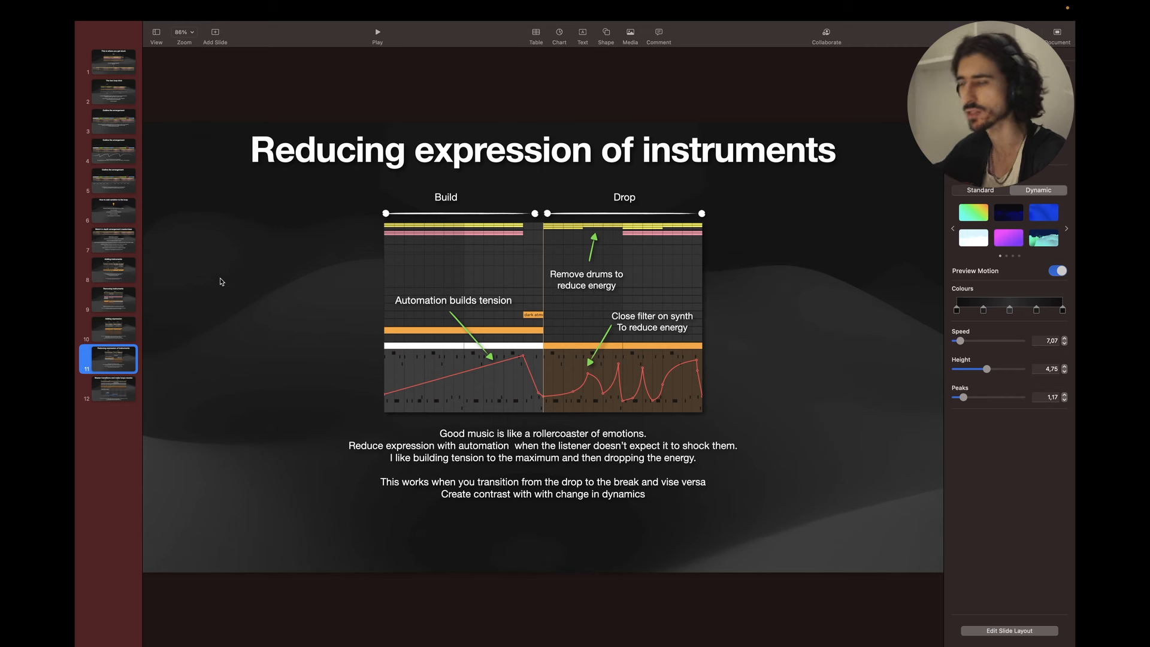
mouse_move(474, 365)
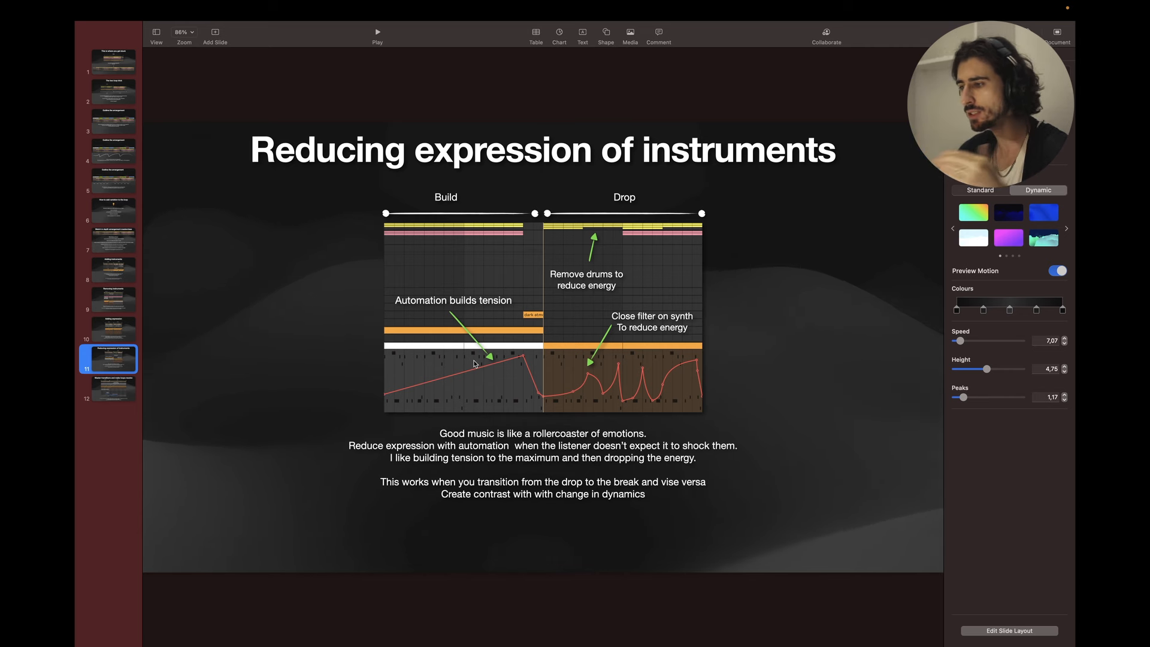
mouse_move(553, 408)
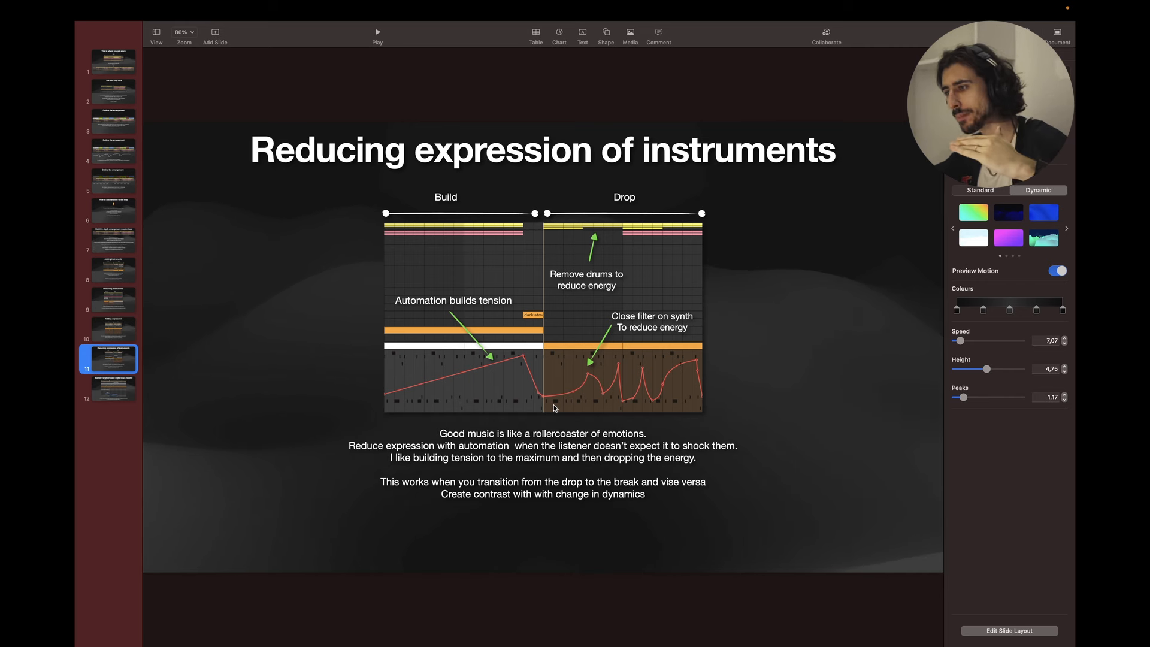
mouse_move(623, 264)
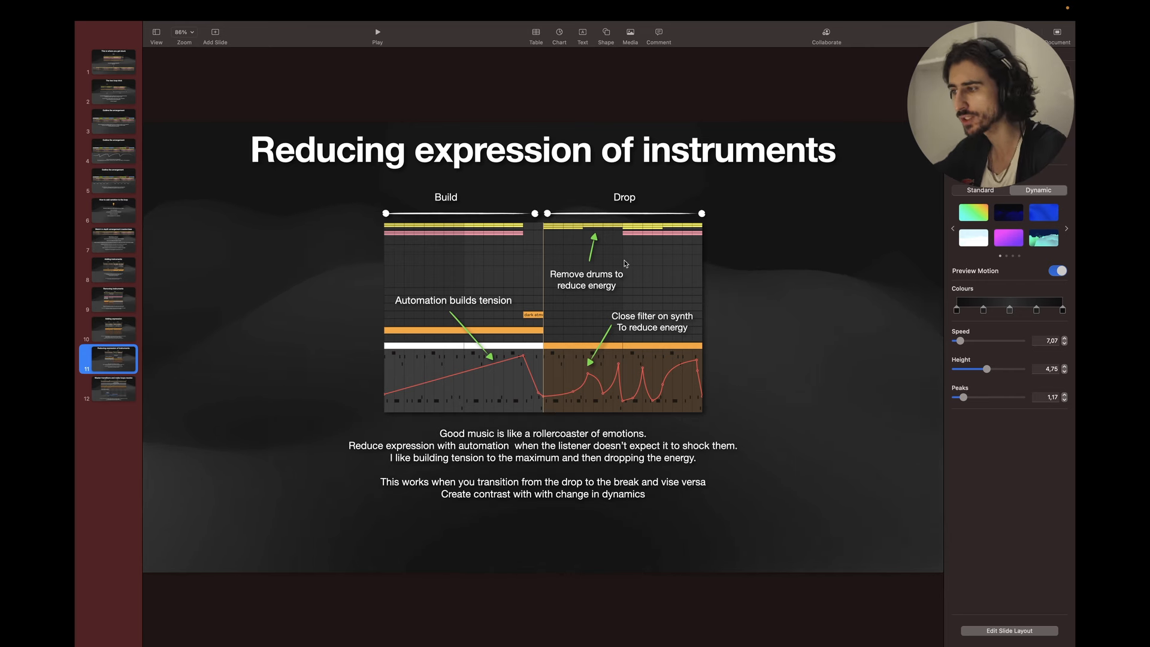
mouse_move(554, 260)
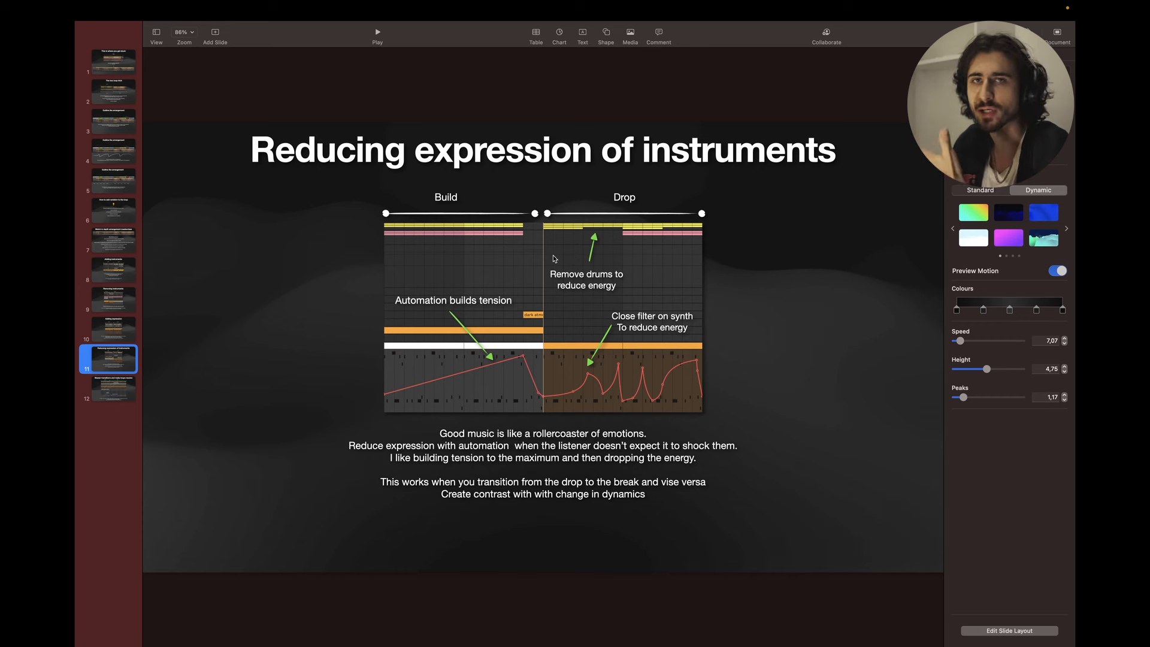
mouse_move(747, 368)
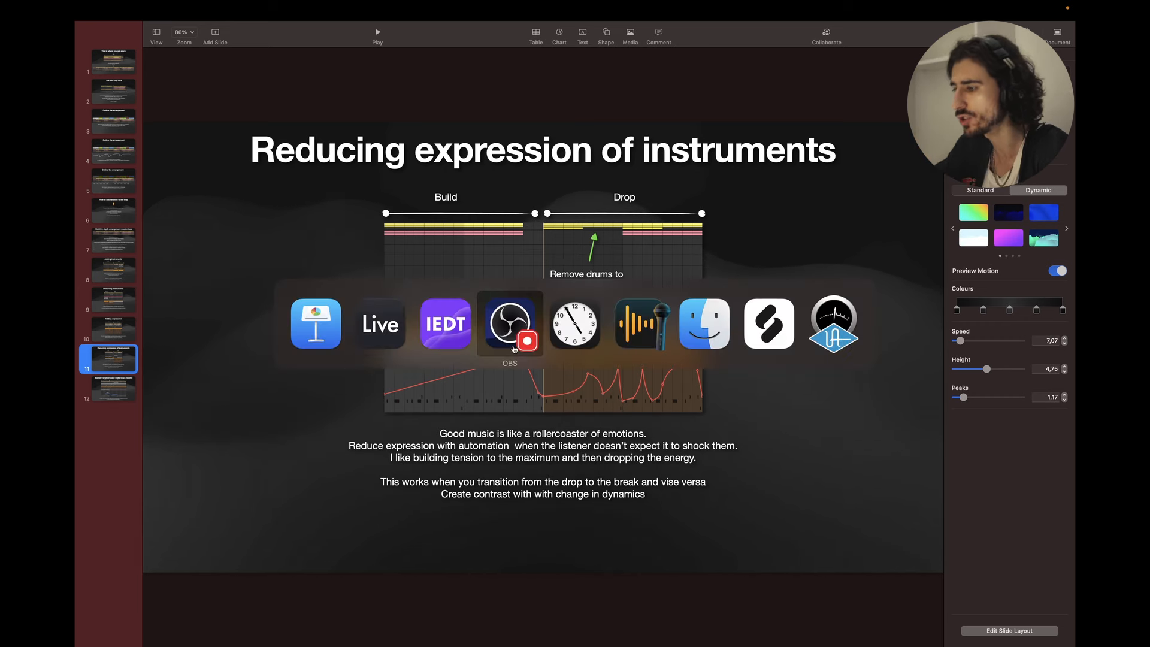
Loop-play the build-into-drop section with its filter automation in Live, then return to Keynote
left_click(380, 324)
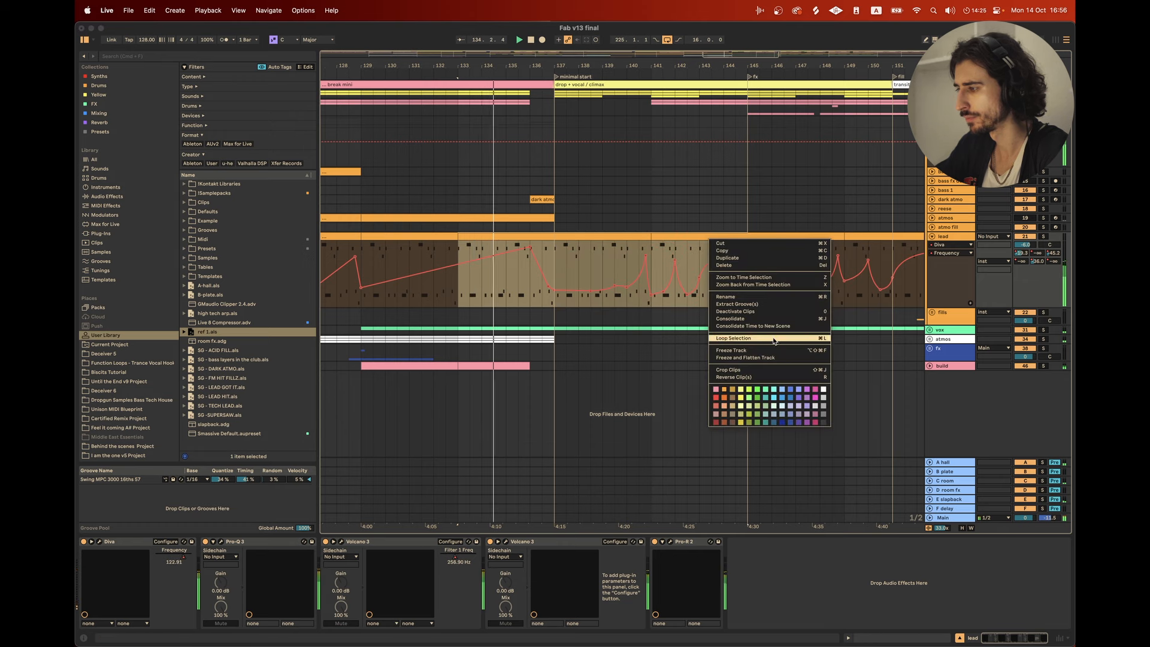
left_click(732, 337)
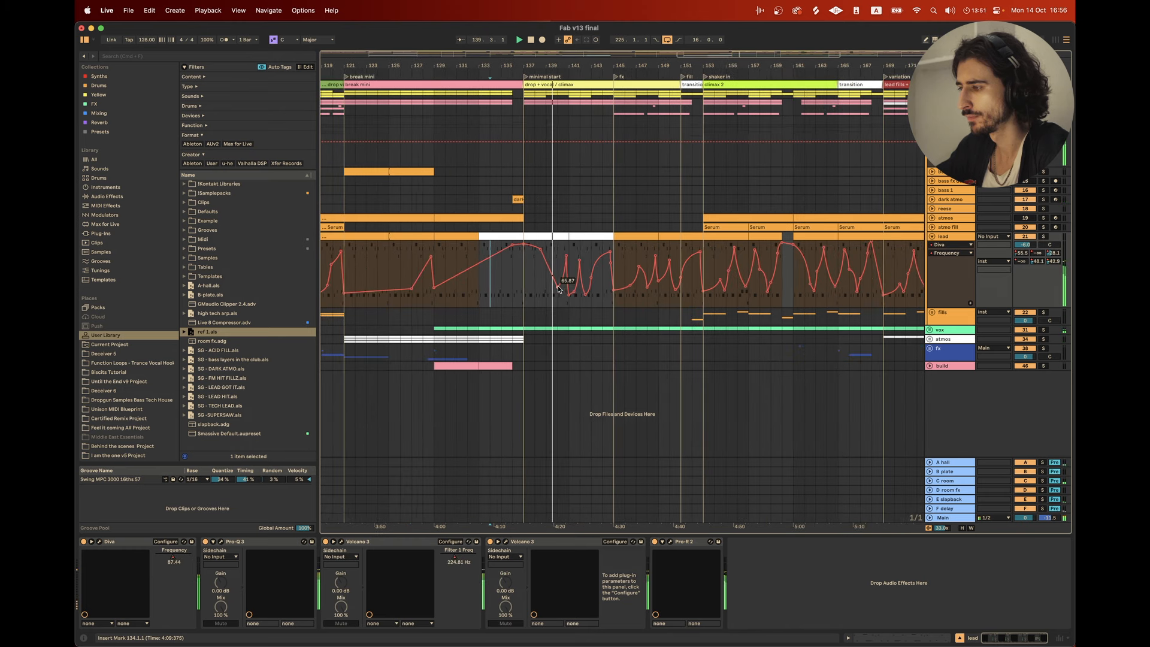
left_click(519, 39)
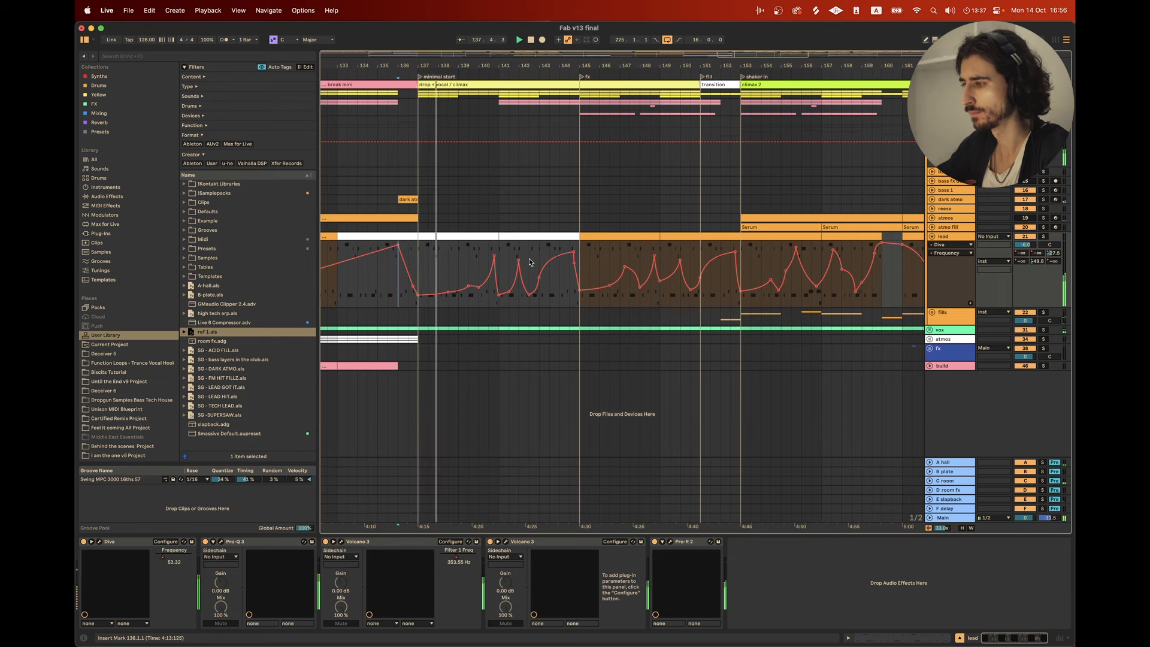
scroll("right", 3)
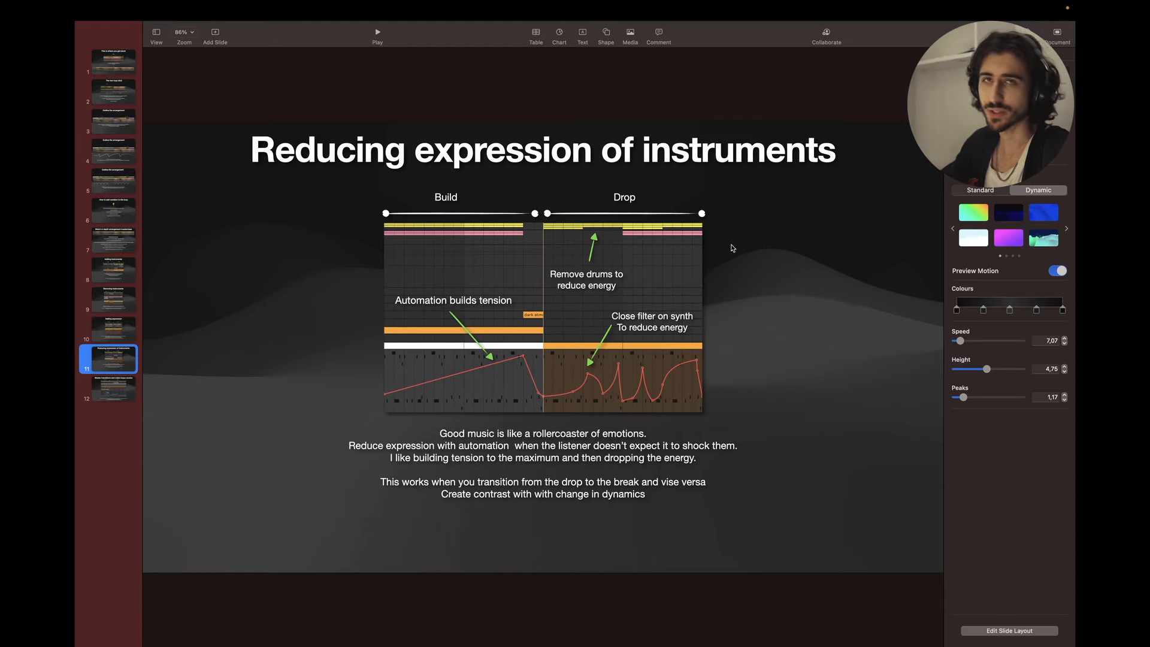
Show slide 12, 'Master transitions and make loops resolve'
left_click(108, 388)
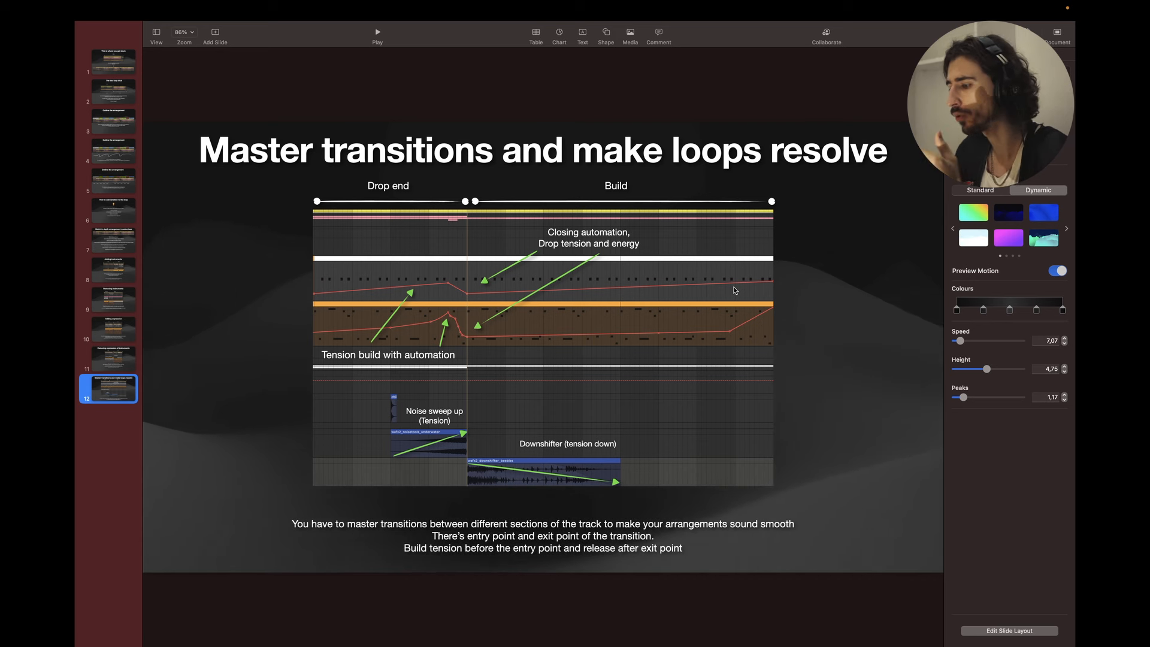
mouse_move(449, 335)
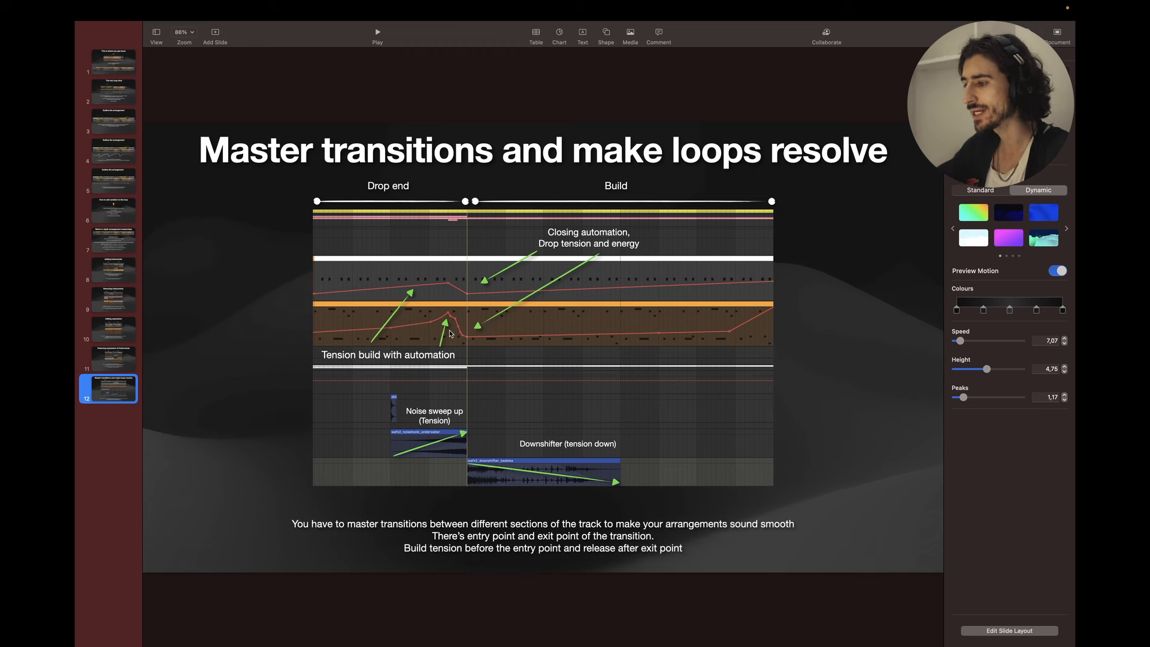
mouse_move(346, 331)
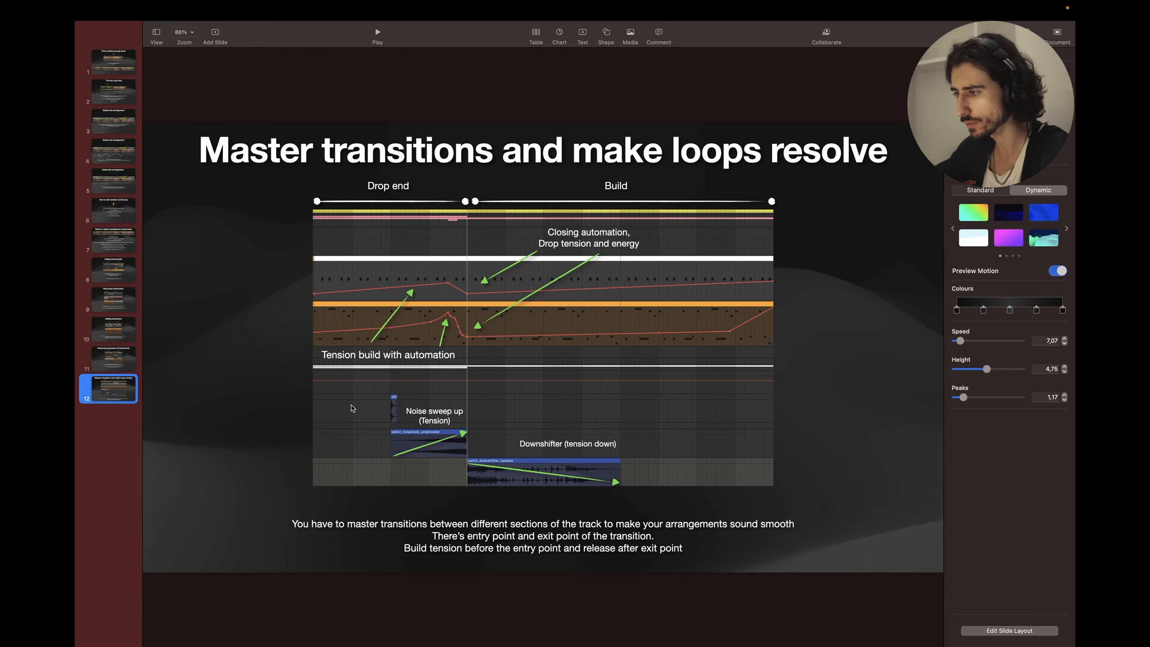
mouse_move(538, 309)
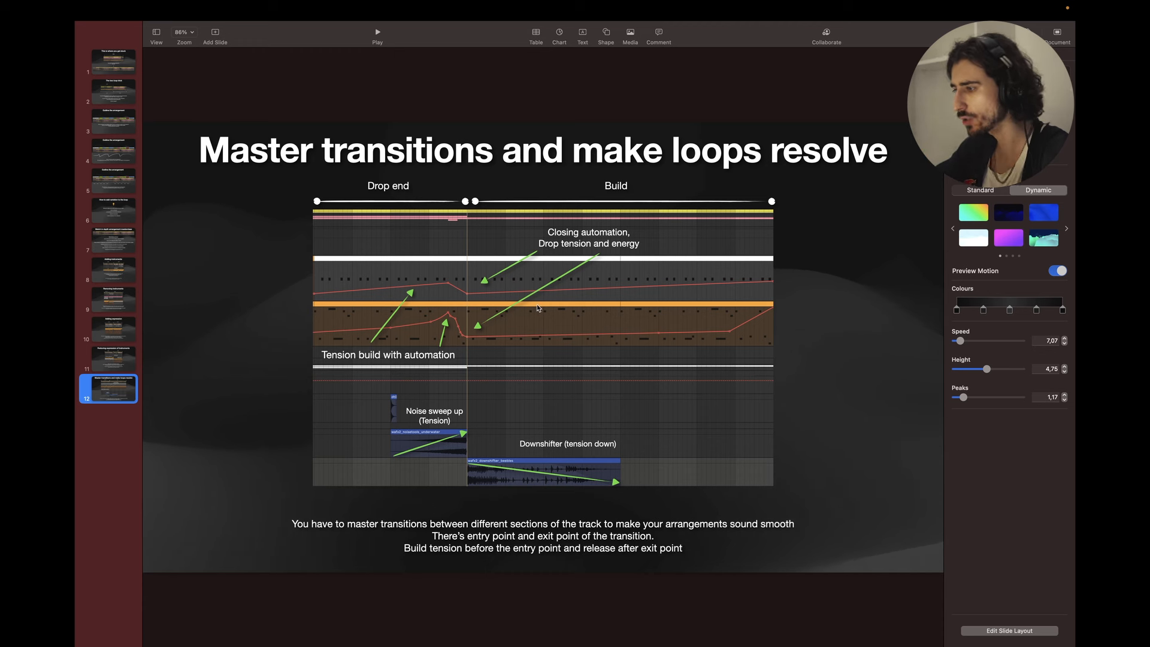
mouse_move(535, 325)
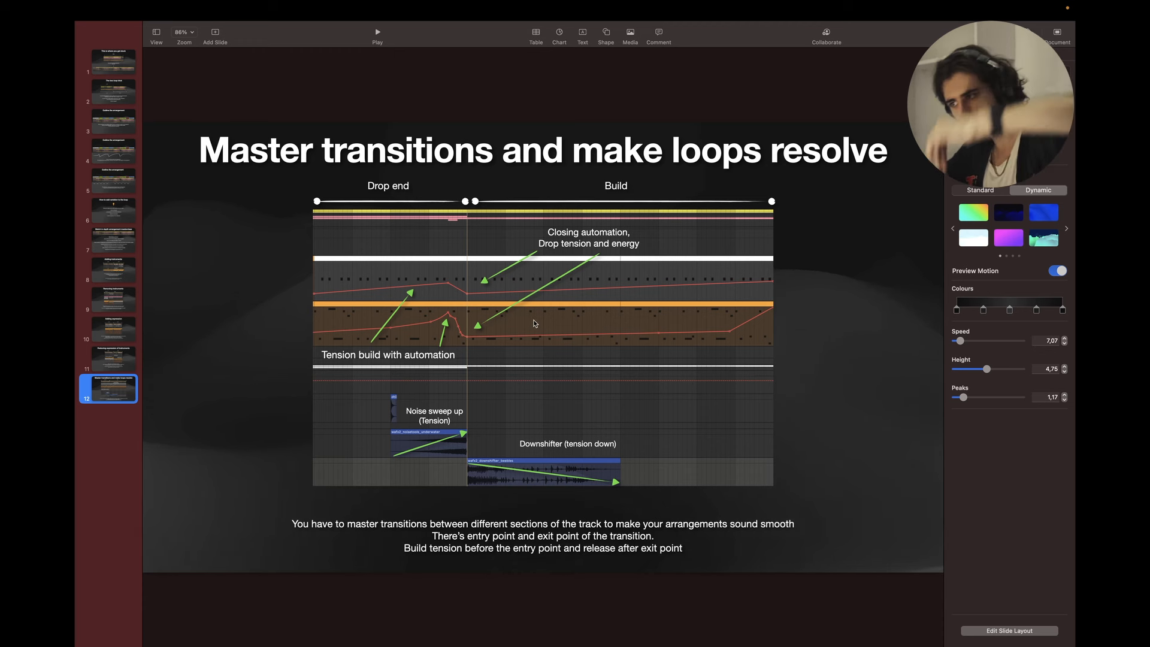
mouse_move(383, 400)
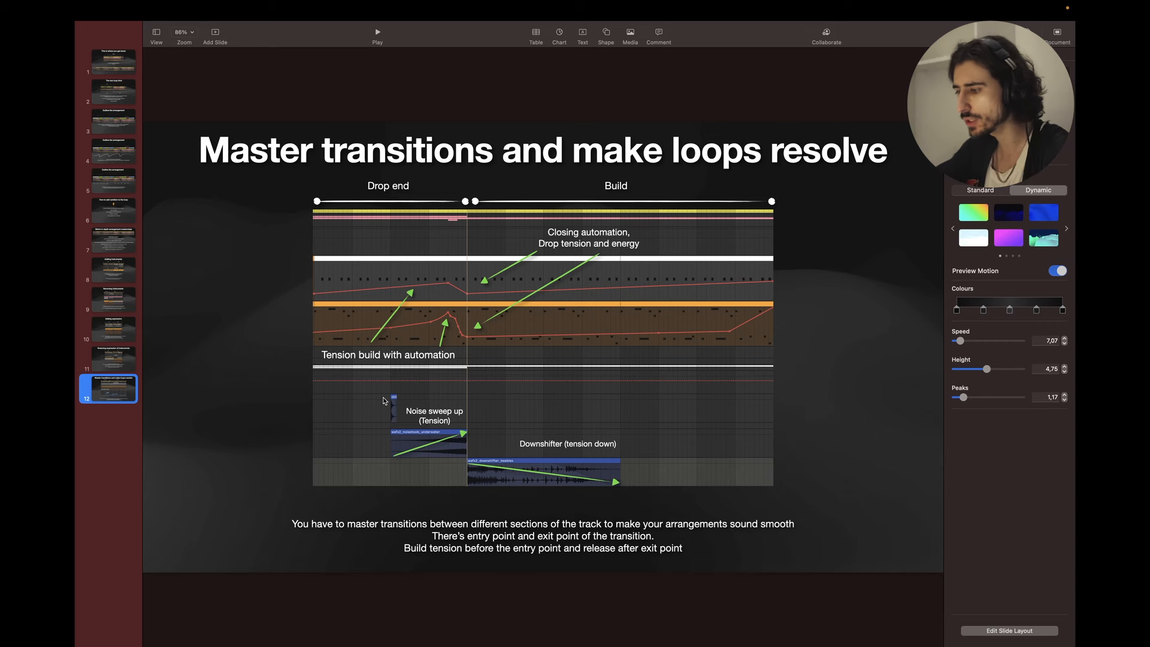
mouse_move(602, 502)
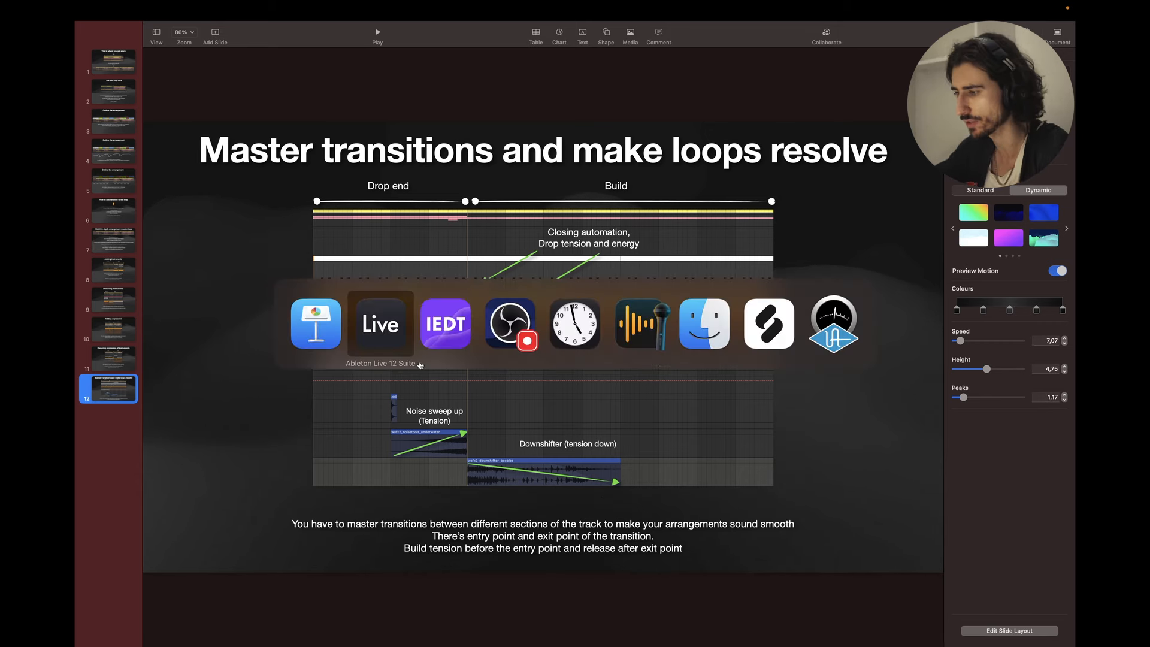
Back in Live, select the break section around bars 25–50 to inspect its tension automation
left_click(380, 323)
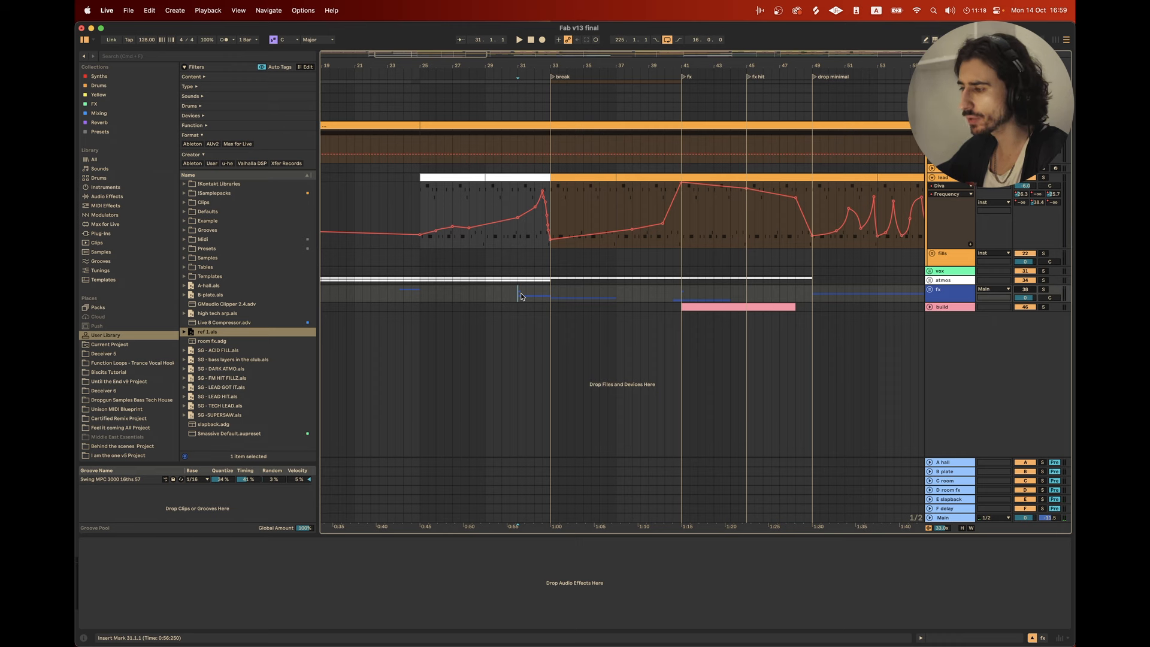
mouse_move(551, 296)
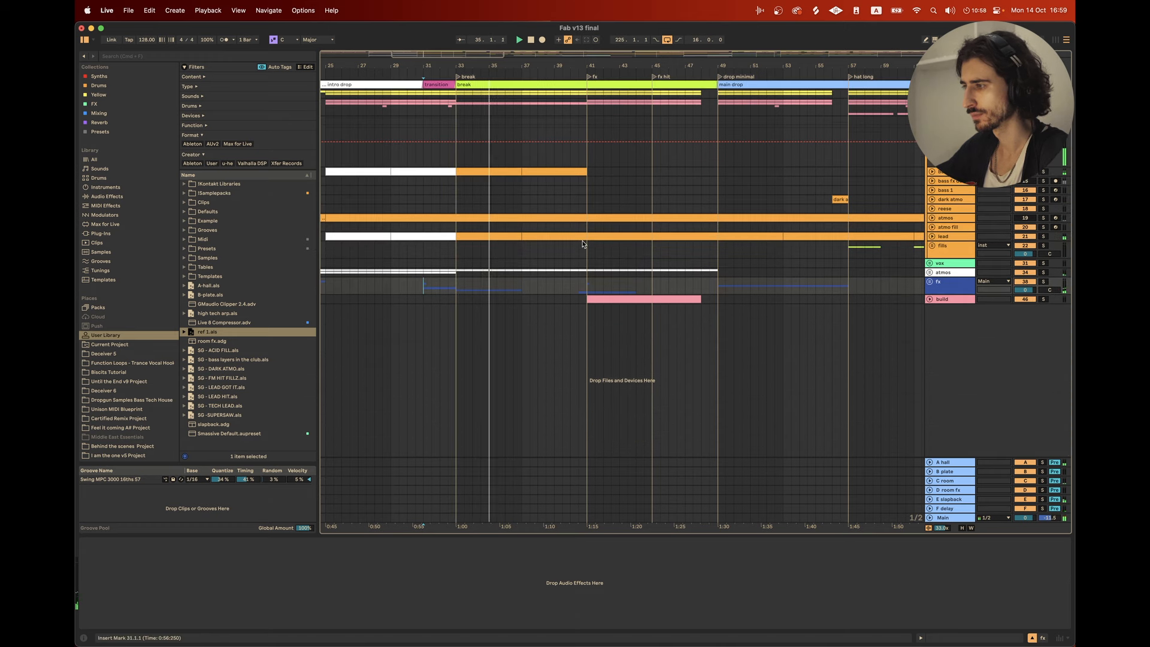
left_click(538, 81)
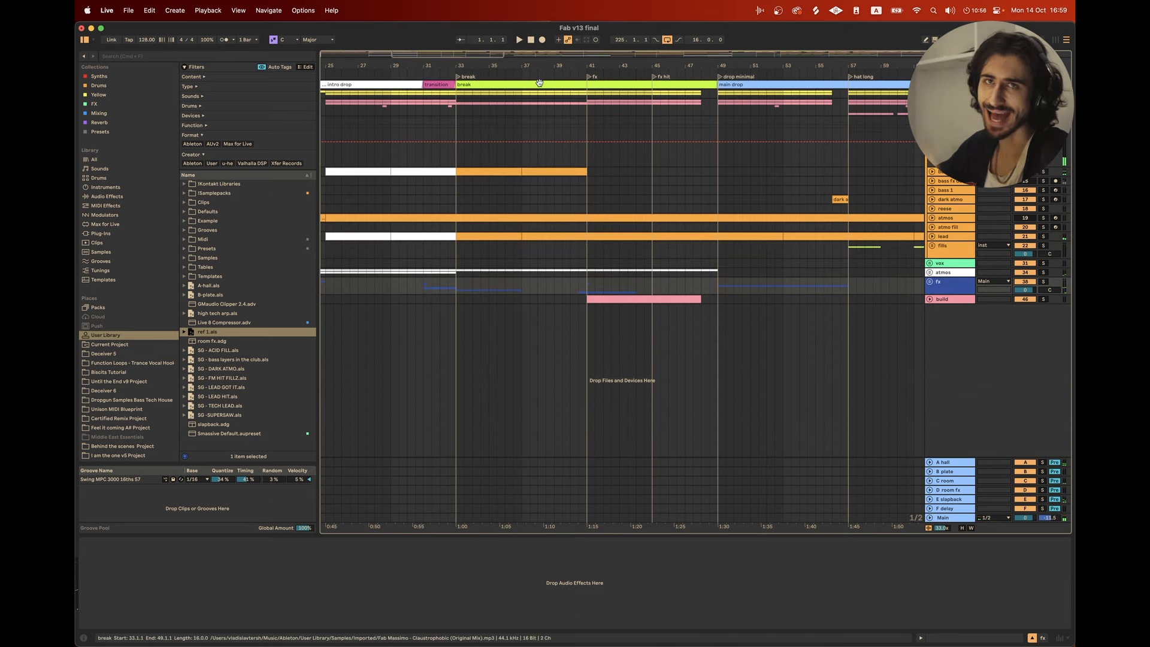